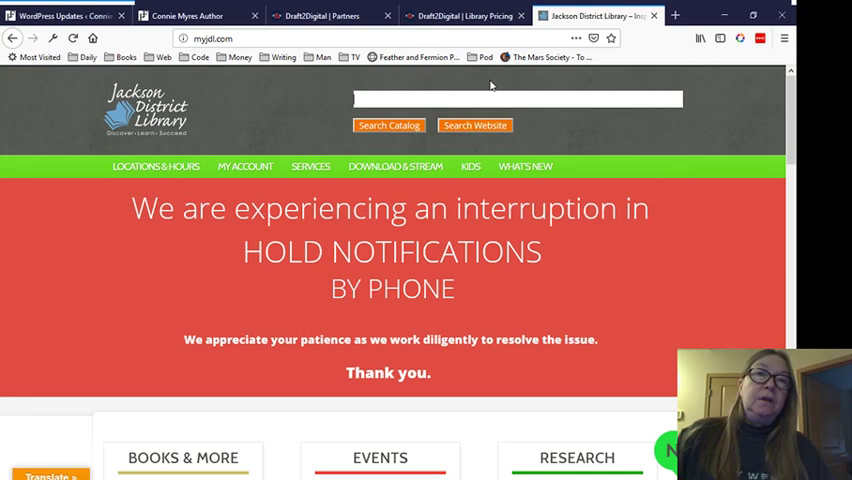
Step: Switch to the Connie Myres Author website tab
left_click(190, 15)
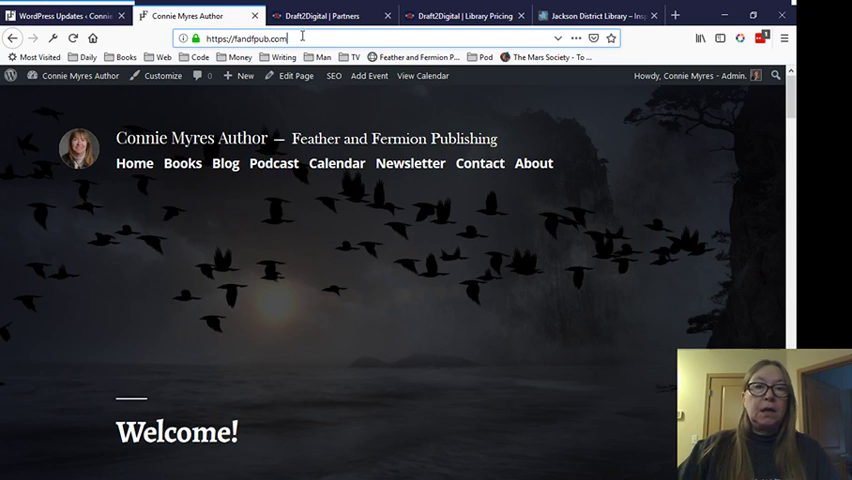
Step: Return to the Jackson District Library homepage tab
left_click(597, 15)
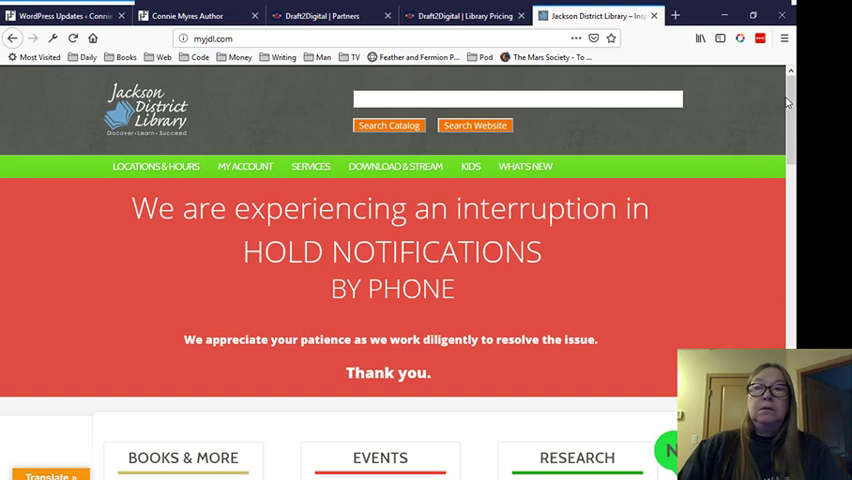
Step: Show Draft2Digital's Partners page and the OverDrive distributor description
left_click(325, 15)
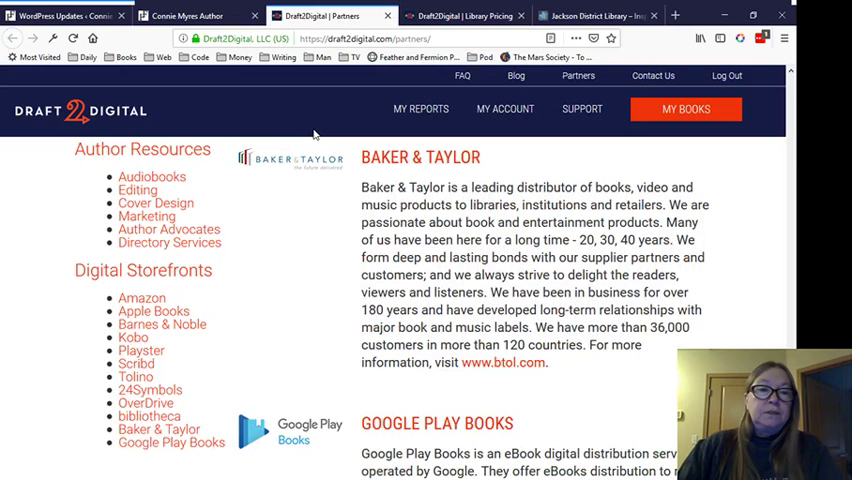
mouse_move(335, 279)
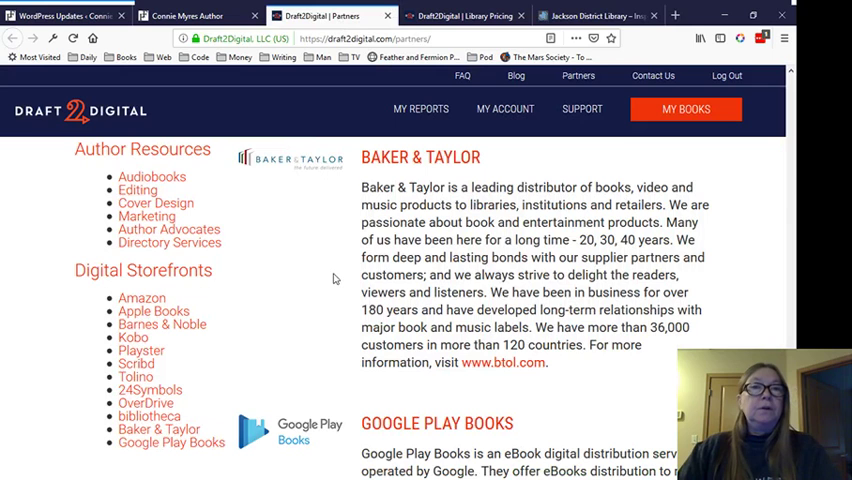
mouse_move(594, 236)
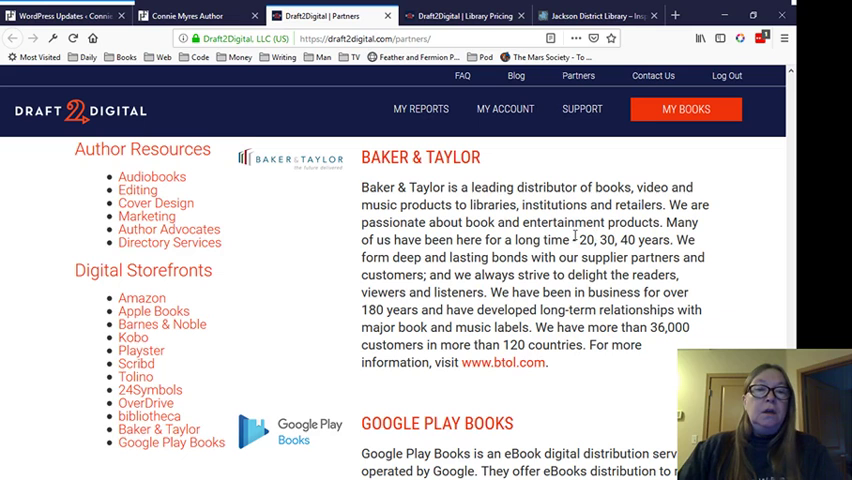
mouse_move(277, 317)
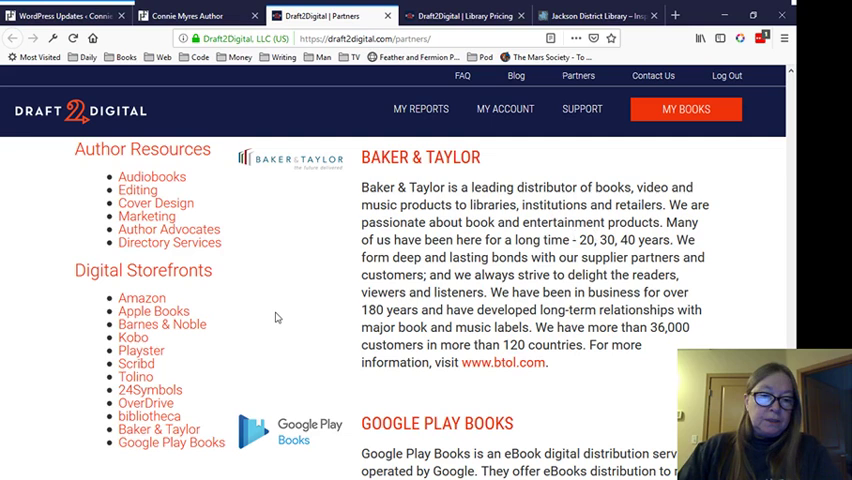
left_click(148, 416)
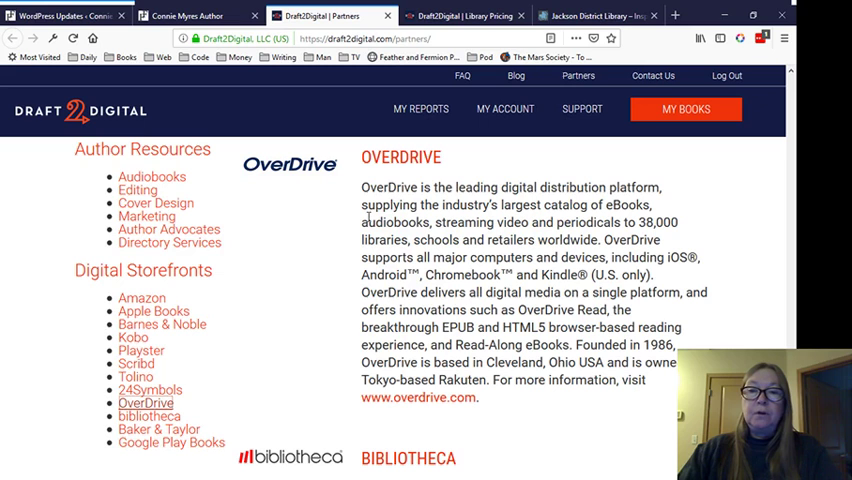
mouse_move(396, 237)
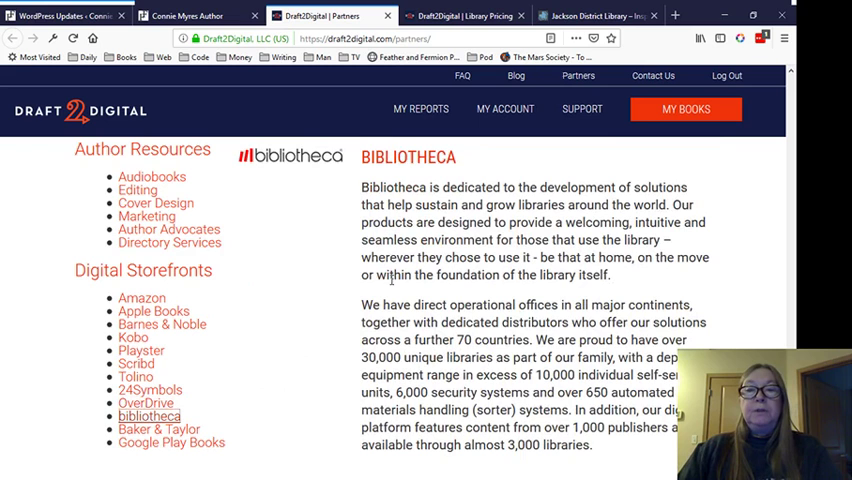
mouse_move(388, 288)
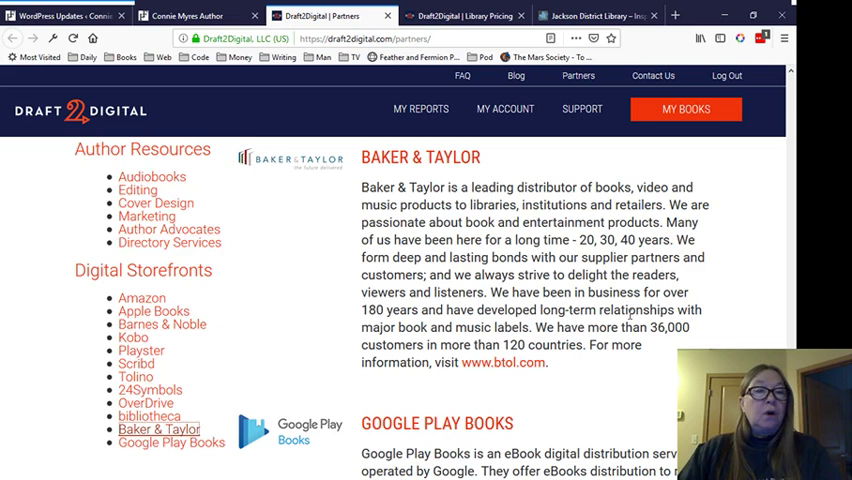
mouse_move(505, 108)
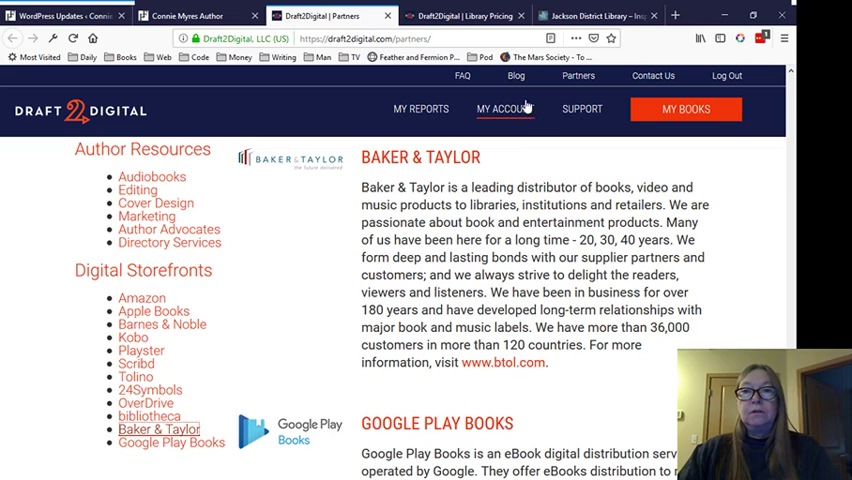
Step: Switch to the library homepage and scroll to the footer and back to the top
left_click(590, 15)
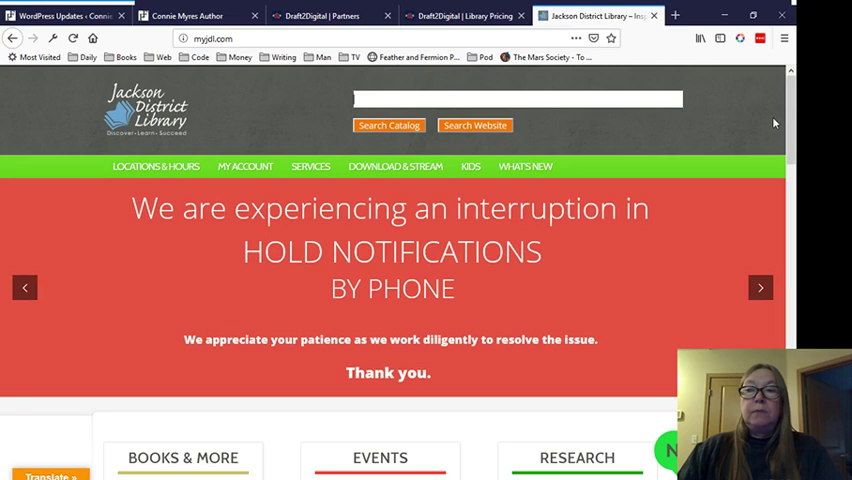
scroll("down", 3)
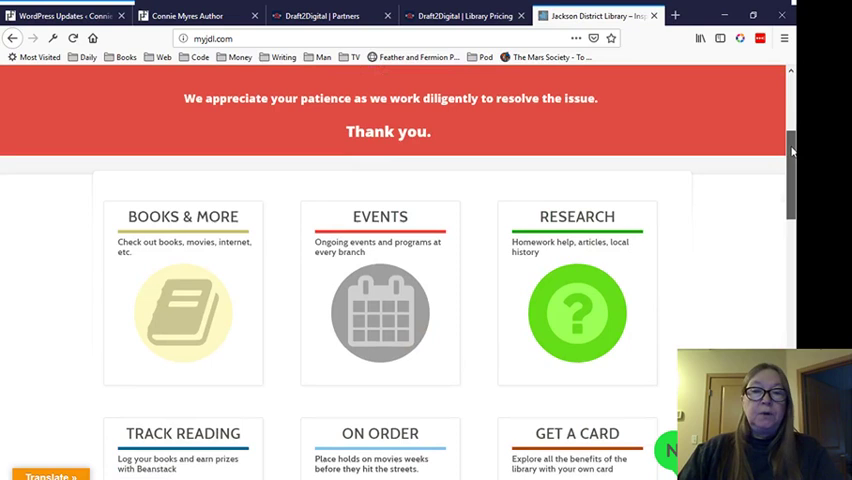
scroll("down", 3)
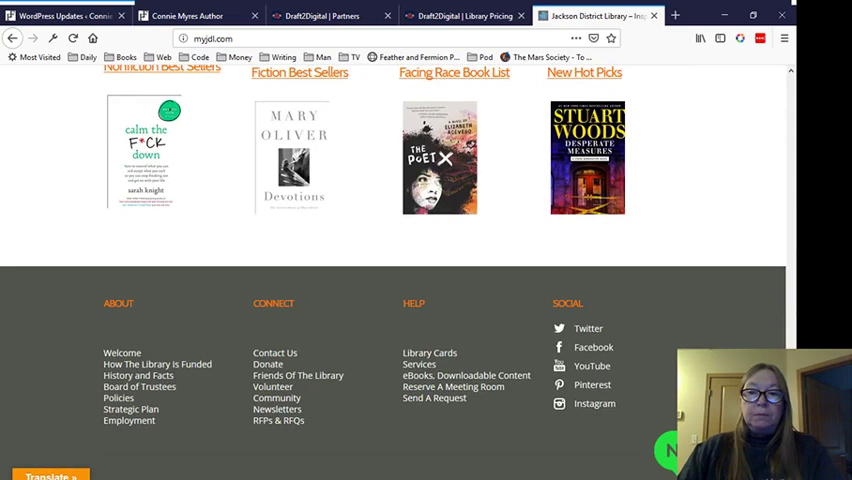
scroll("up", 3)
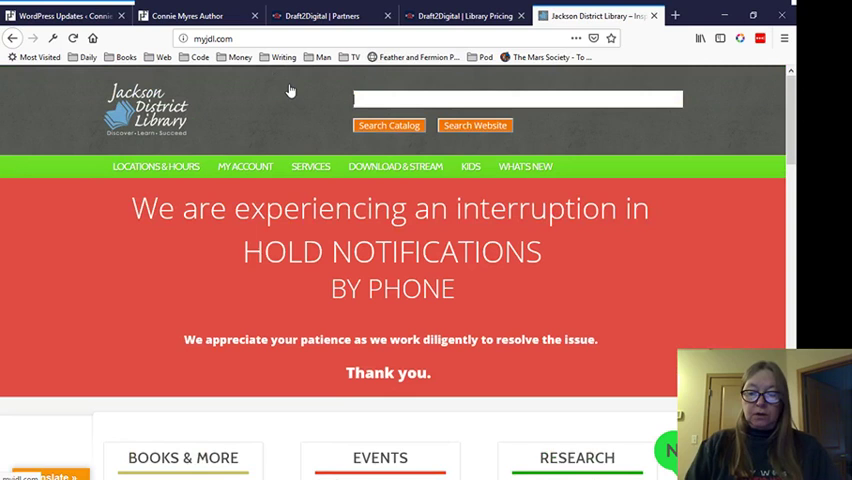
Step: Search the library catalog for 'connie myres', then go back to the homepage
type("connie my")
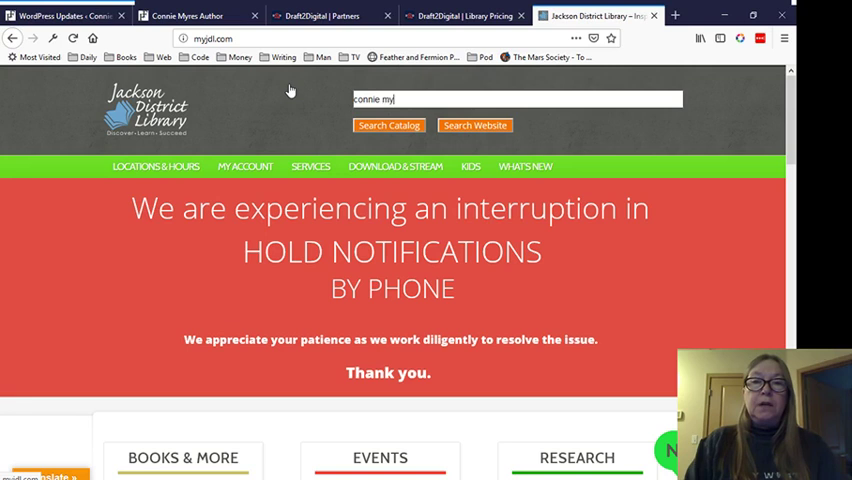
type("res")
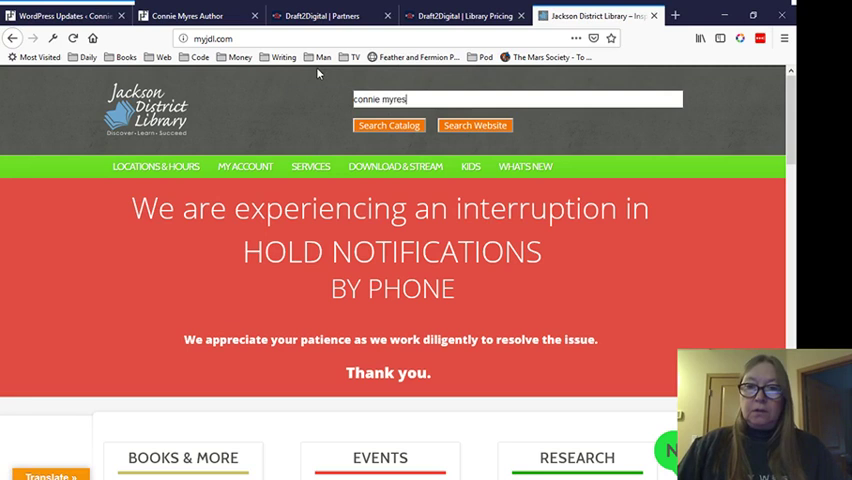
left_click(388, 125)
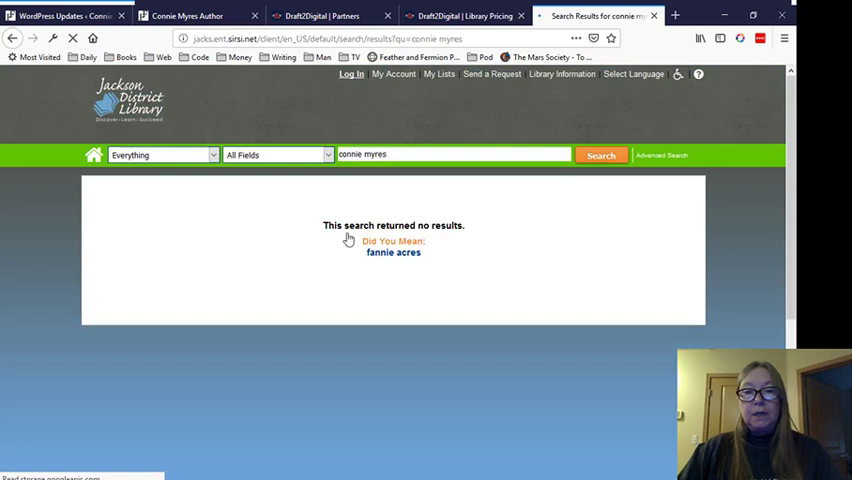
left_click(12, 38)
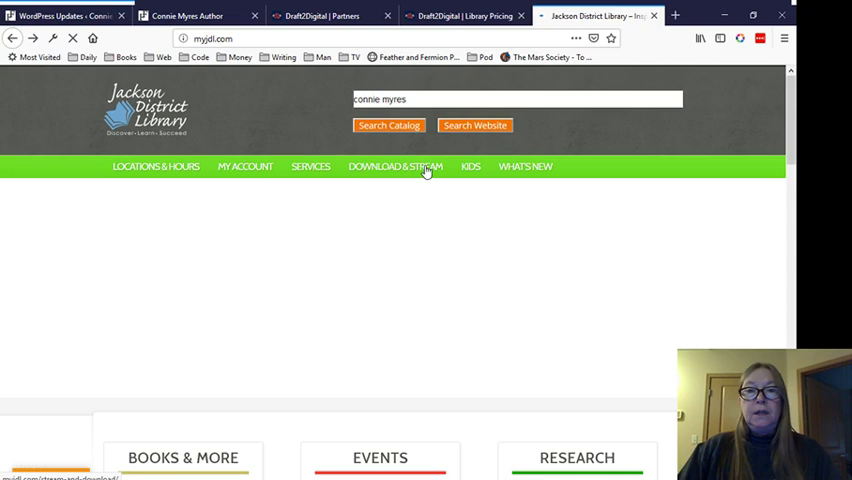
Step: Go to DOWNLOAD & STREAM and scroll to the OverDrive, hoopla and Kanopy tiles
left_click(395, 166)
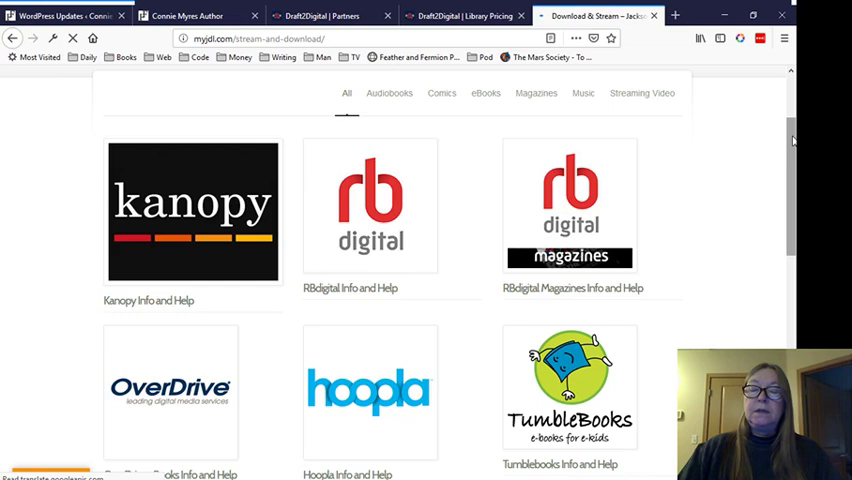
scroll("down", 3)
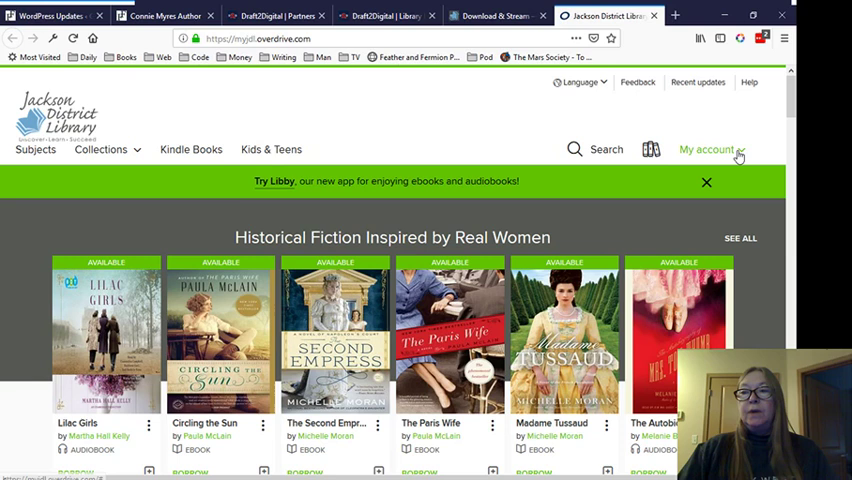
Step: Open the My account menu showing Loans, Holds, Wish list and Settings
left_click(707, 149)
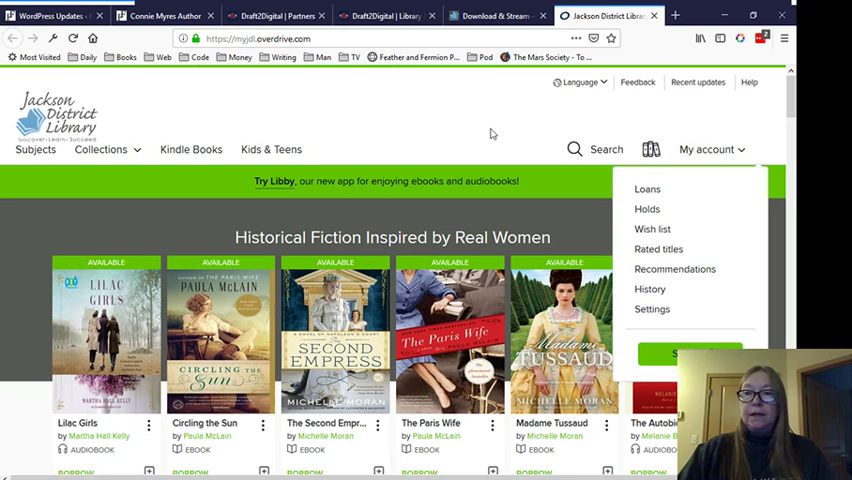
scroll("down", 3)
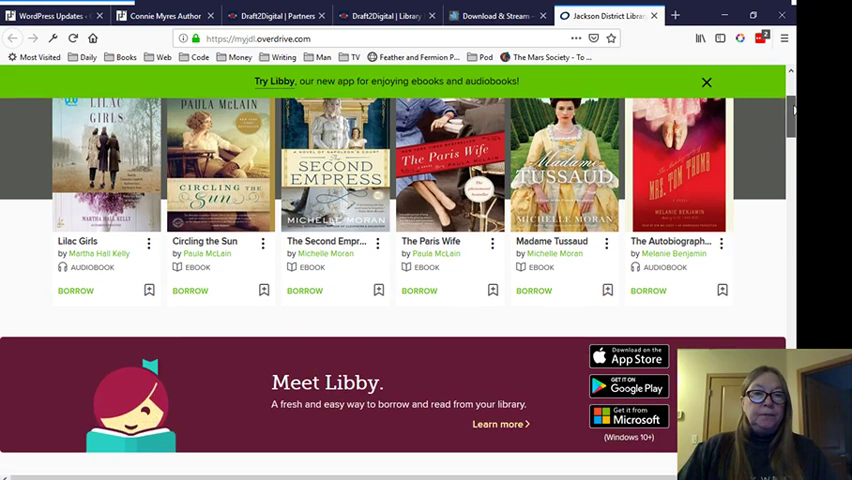
scroll("up", 3)
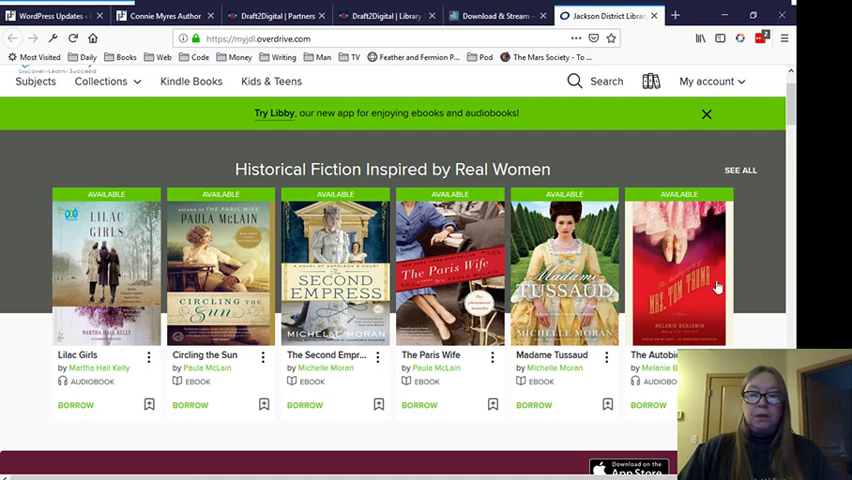
scroll("down", 3)
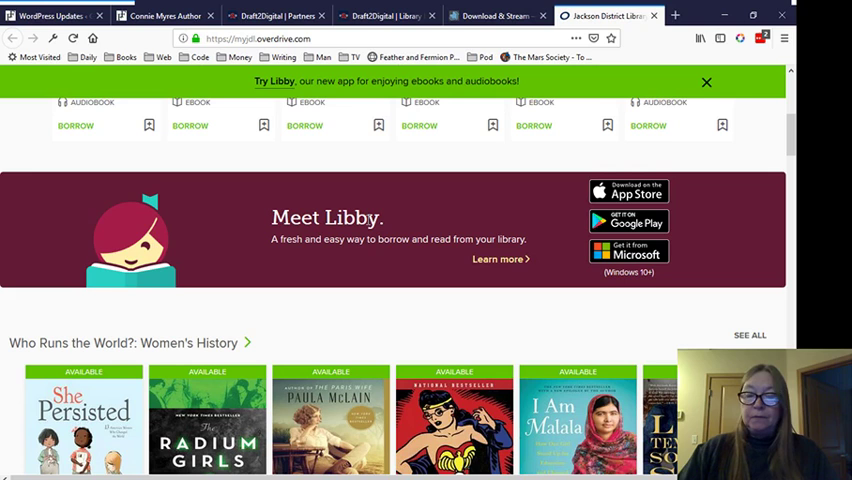
mouse_move(505, 260)
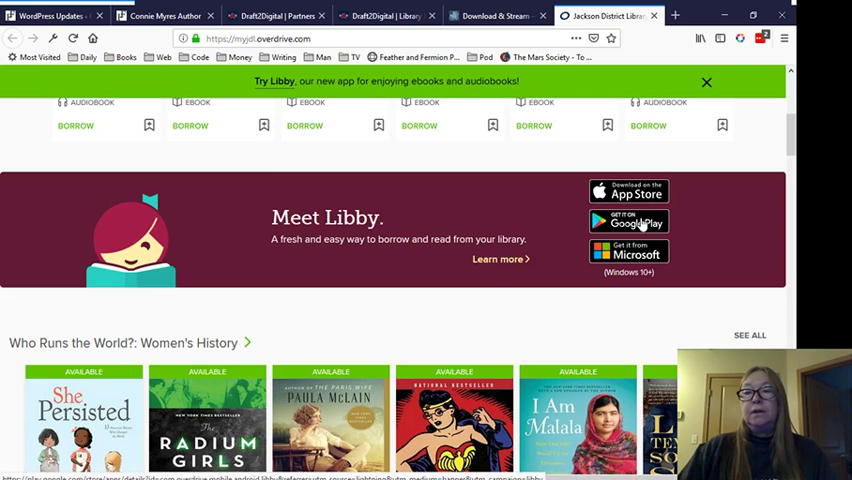
scroll("down", 3)
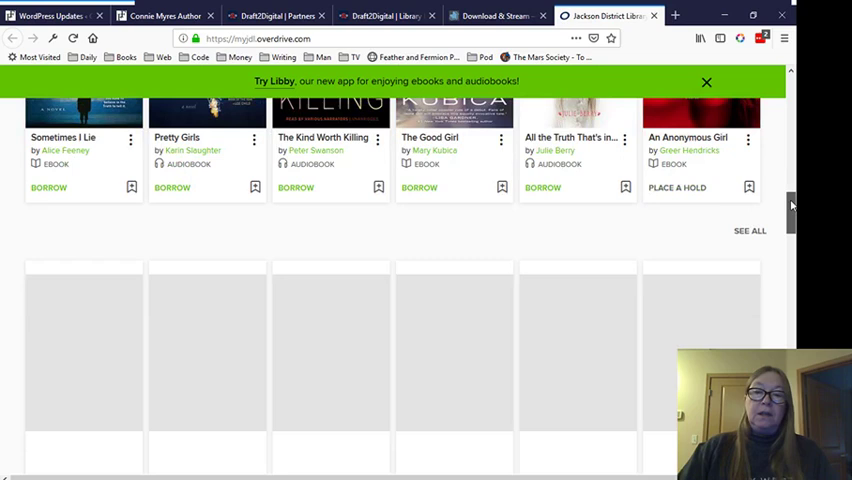
Step: Search OverDrive for 'connie myres' to see her not-owned Seven Seals Redux ebooks
scroll("down", 3)
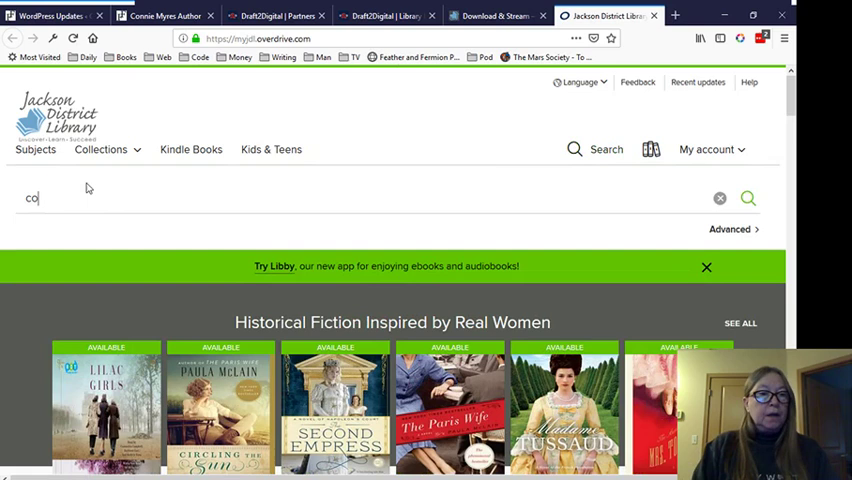
type("connie myres")
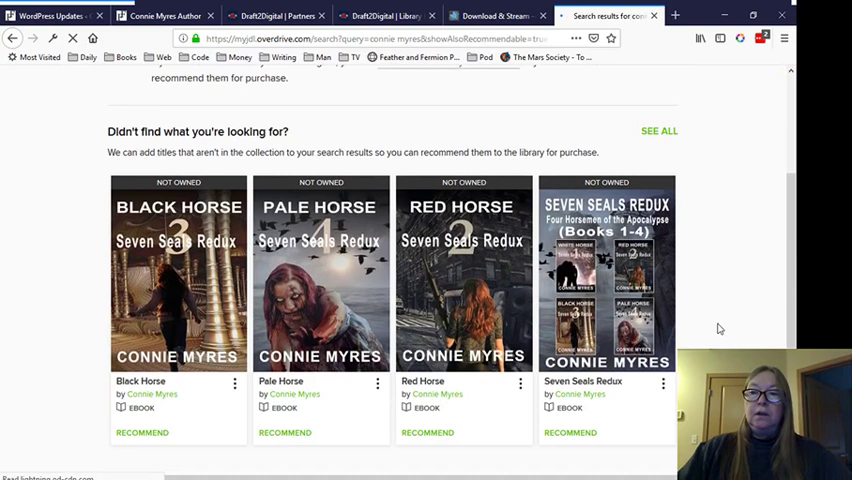
Step: Scroll through the 42 Connie Myres titles filtered to Recommend to library
scroll("up", 3)
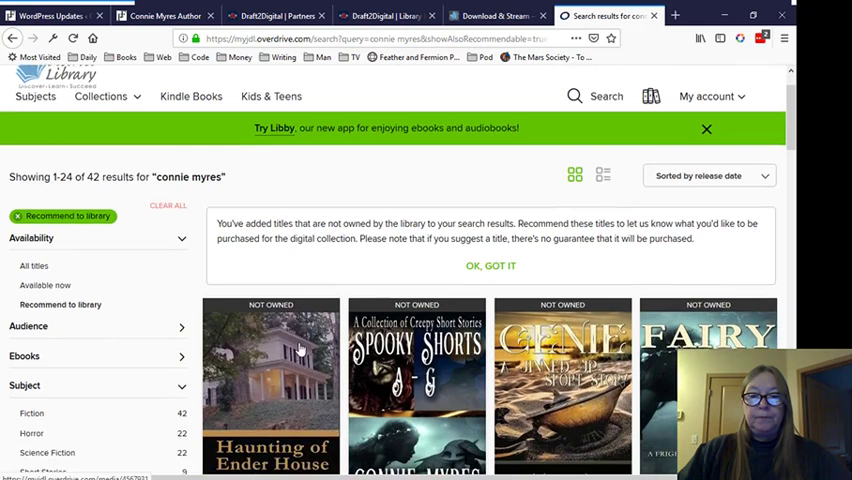
scroll("down", 3)
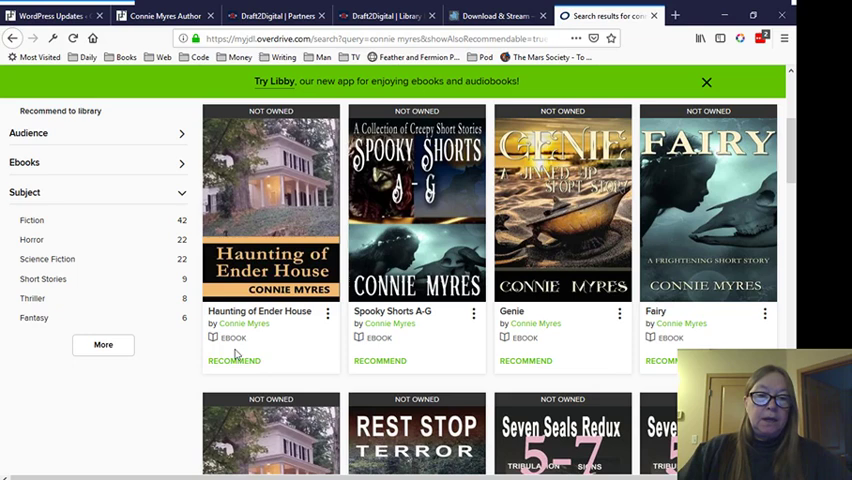
scroll("down", 3)
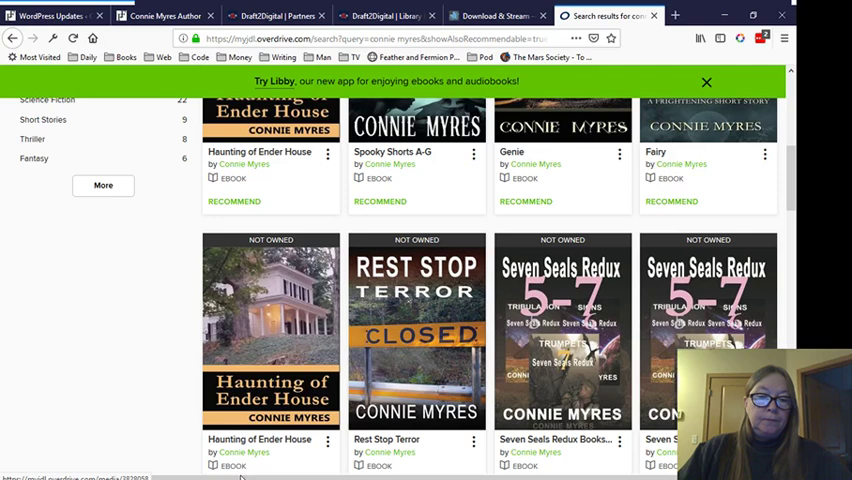
scroll("up", 3)
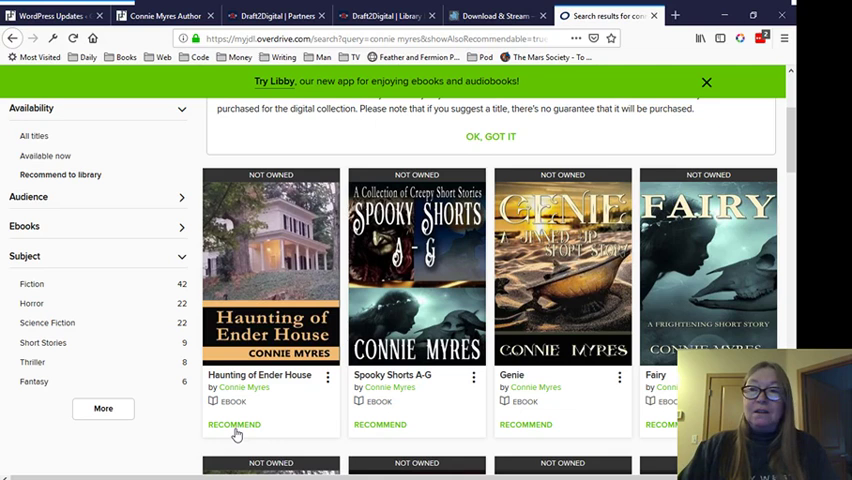
Step: Recommend Haunting of Ender House for purchase and submit the recommendation
left_click(234, 424)
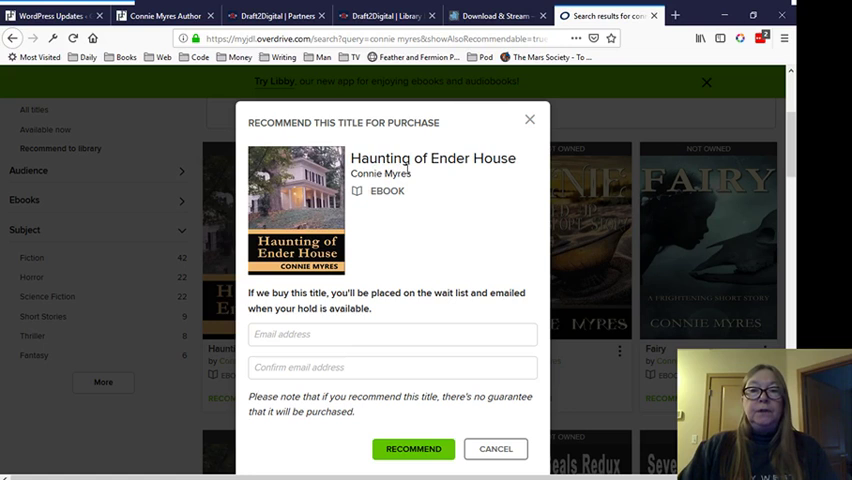
mouse_move(445, 180)
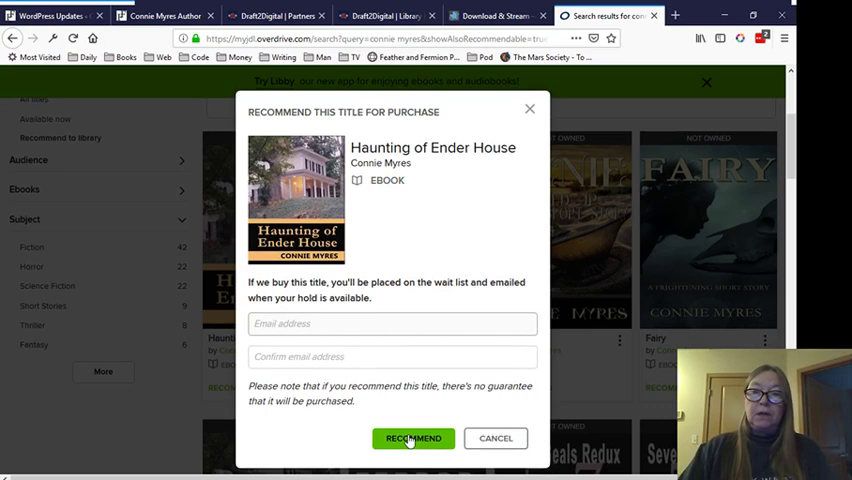
left_click(412, 438)
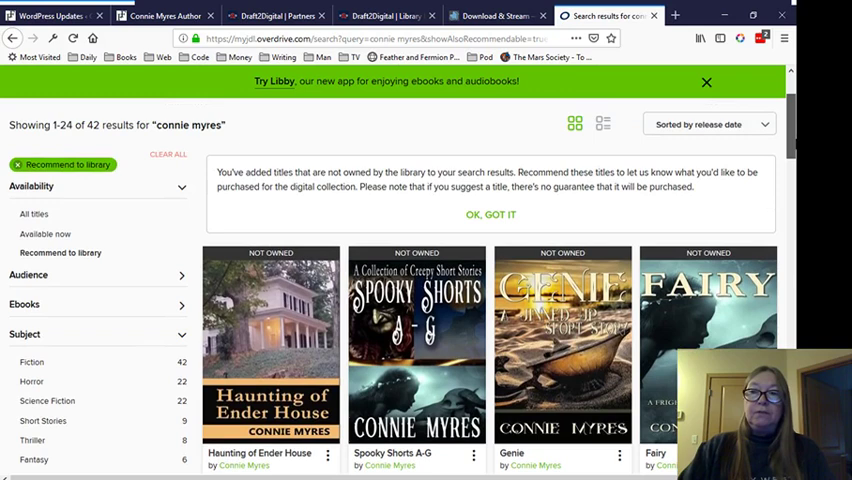
Step: Open the Raven's Ridge ebook page from the OverDrive listing
scroll("down", 3)
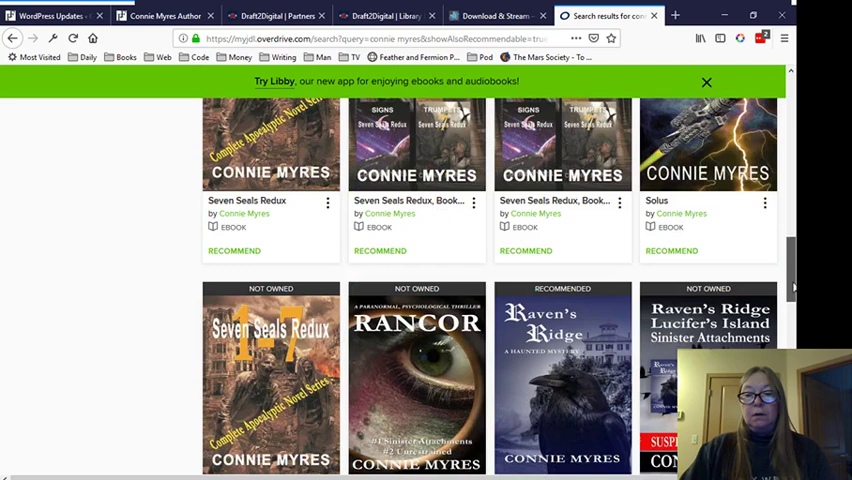
scroll("down", 3)
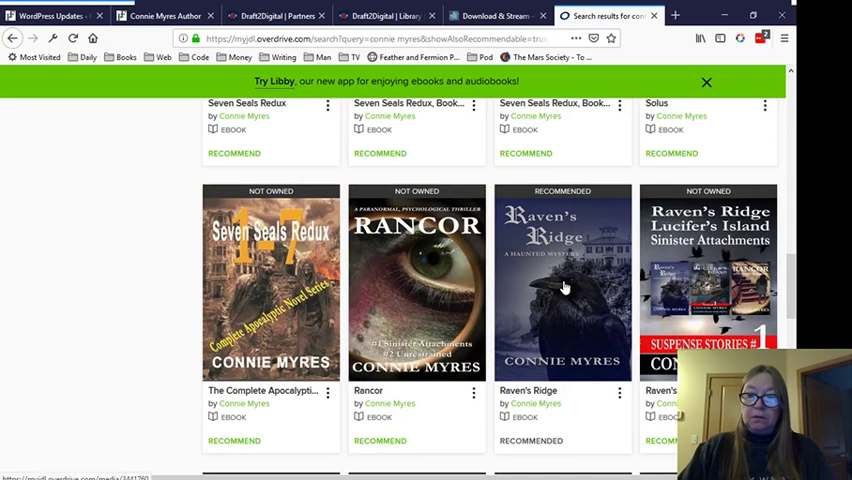
left_click(562, 285)
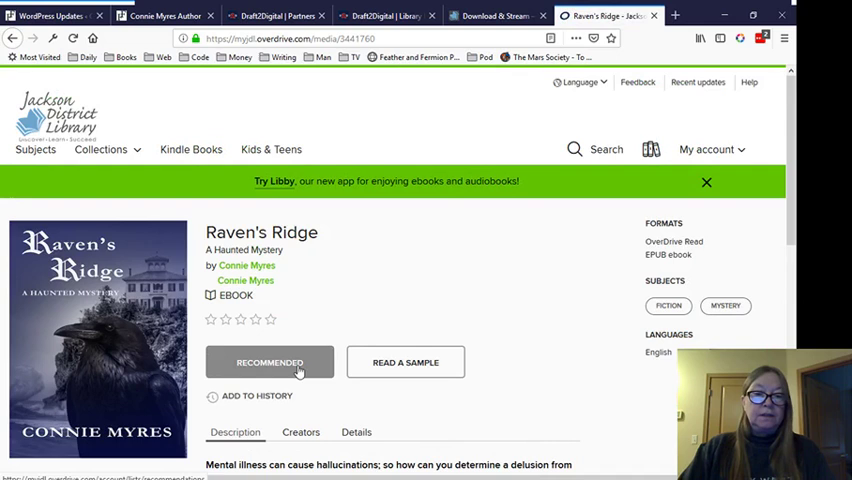
Step: Read the full Raven's Ridge description, then return to the top of the page
scroll("down", 3)
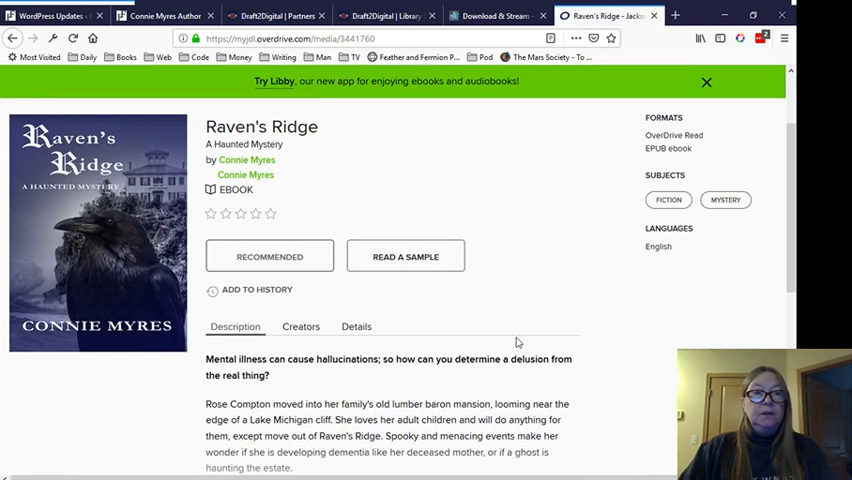
scroll("down", 3)
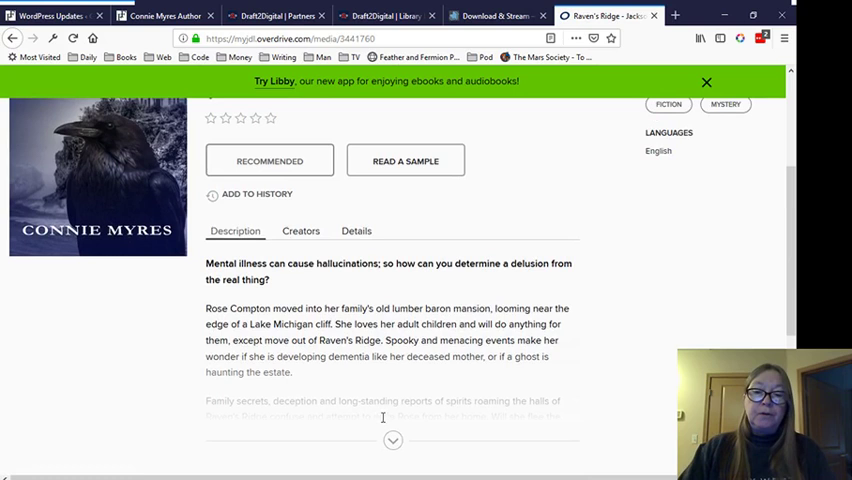
scroll("down", 3)
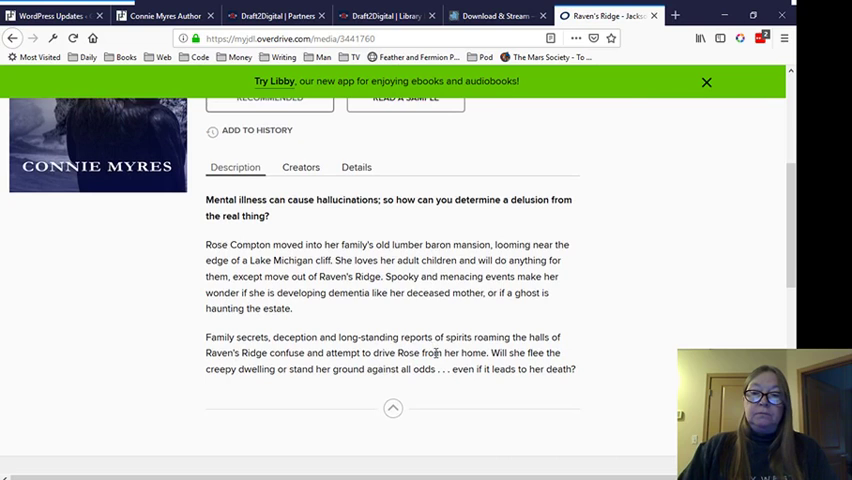
scroll("up", 3)
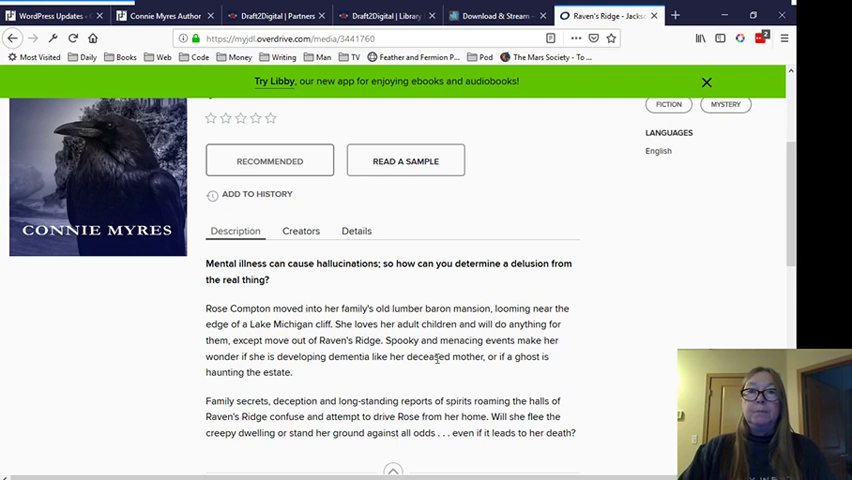
scroll("up", 3)
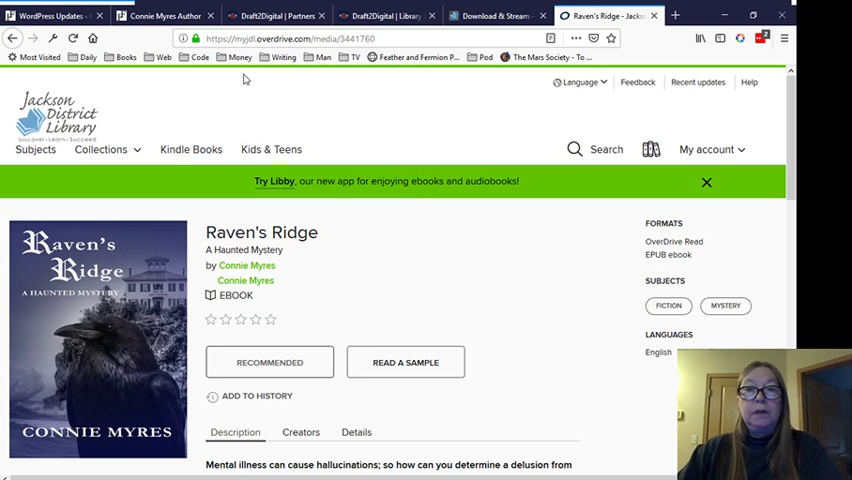
Step: Review Draft2Digital's OCOU versus Cost Per Checkout comparison table on the library pricing page
left_click(385, 15)
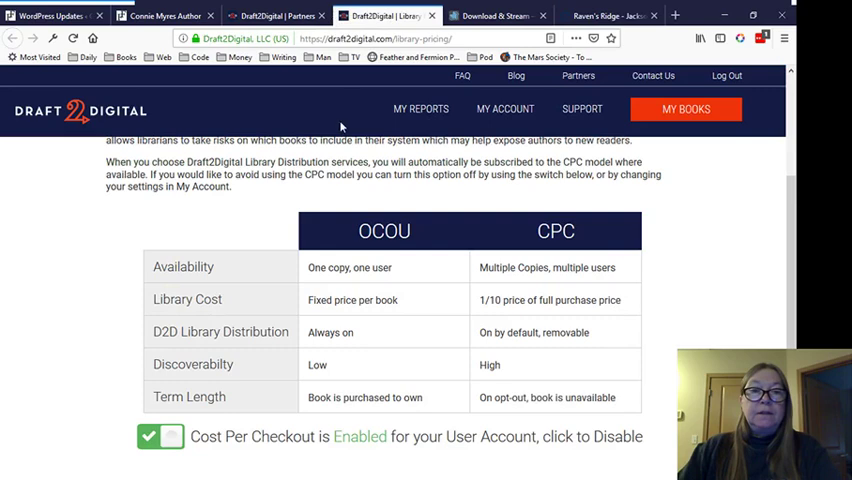
scroll("up", 3)
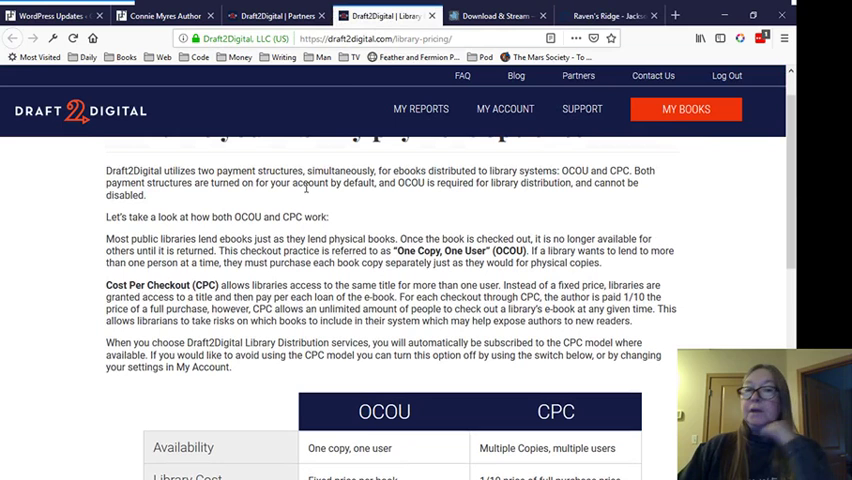
scroll("up", 3)
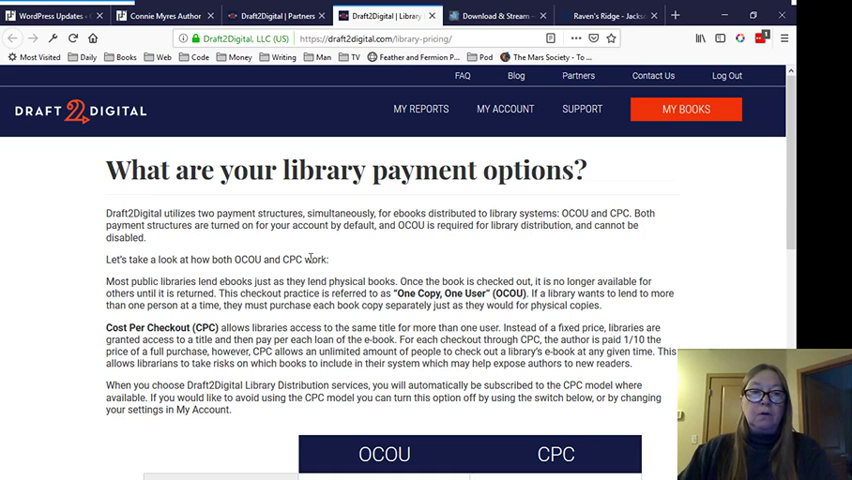
mouse_move(421, 242)
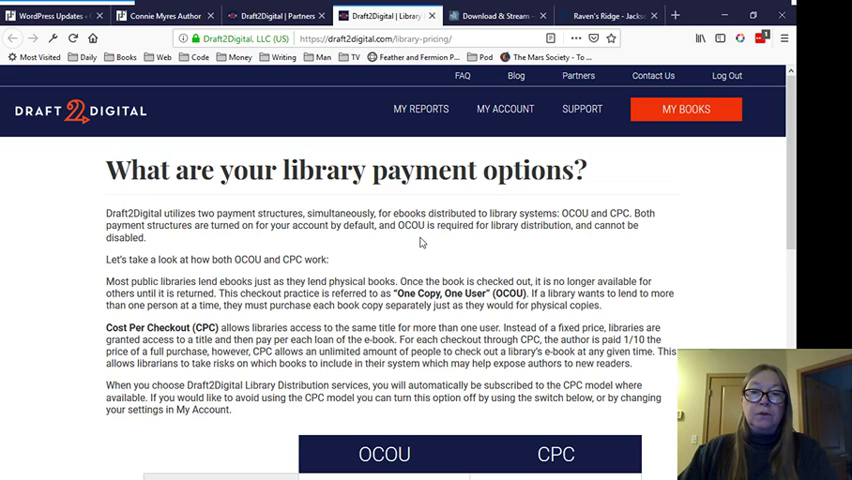
scroll("down", 3)
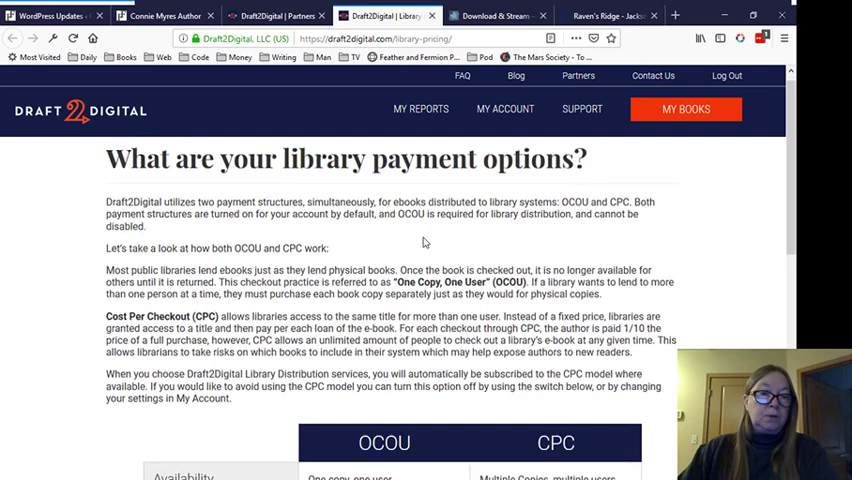
scroll("down", 3)
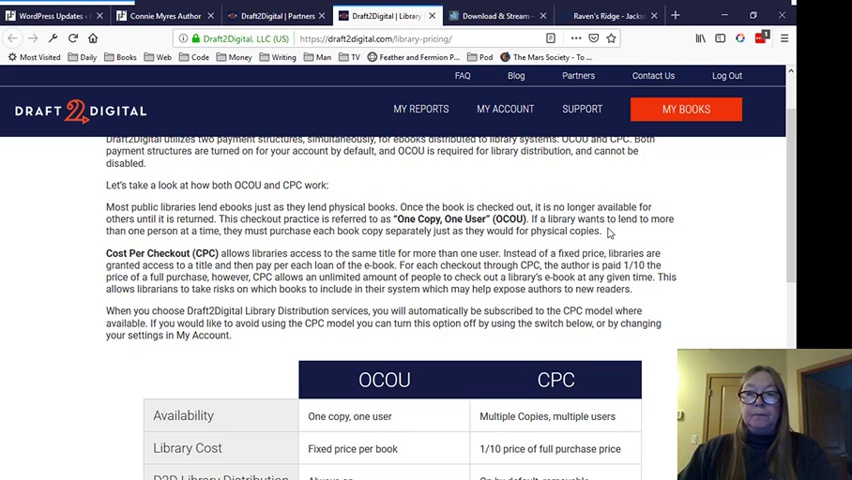
scroll("down", 3)
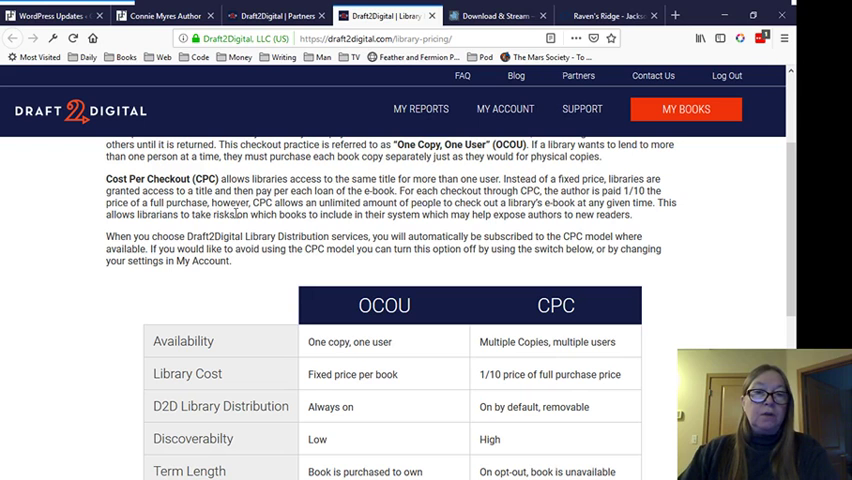
mouse_move(673, 224)
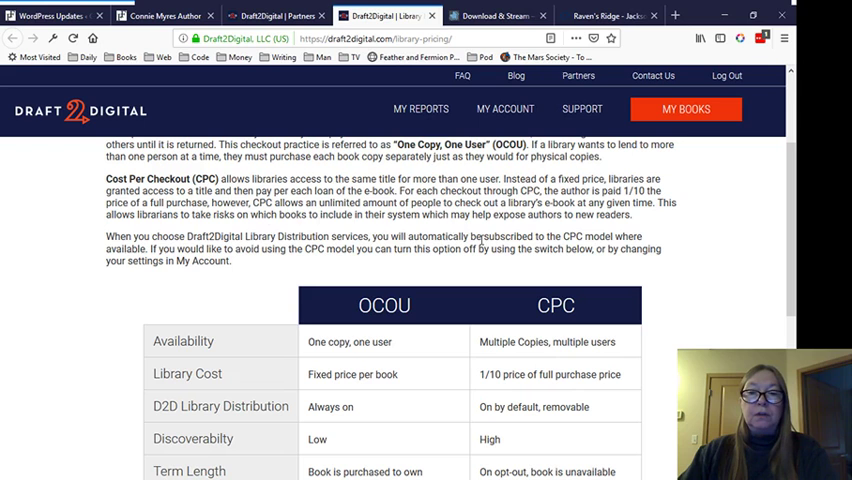
mouse_move(745, 310)
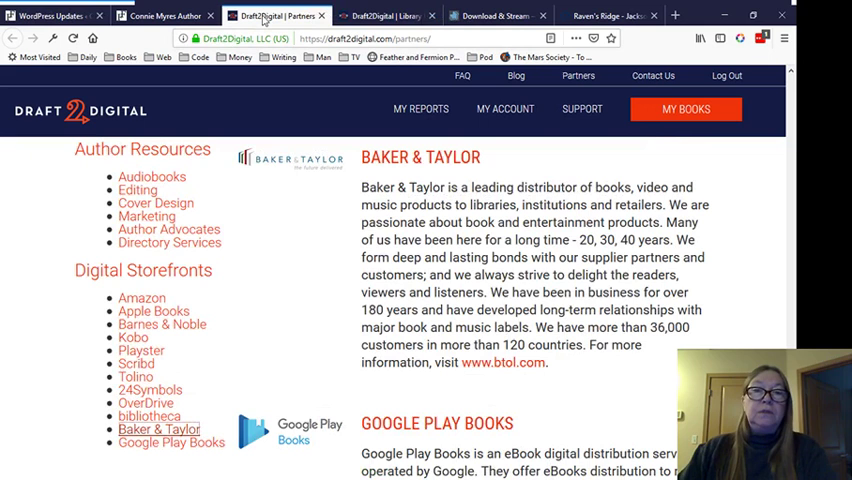
Step: Browse the library's Download & Stream services, then go back to the Raven's Ridge page
left_click(497, 15)
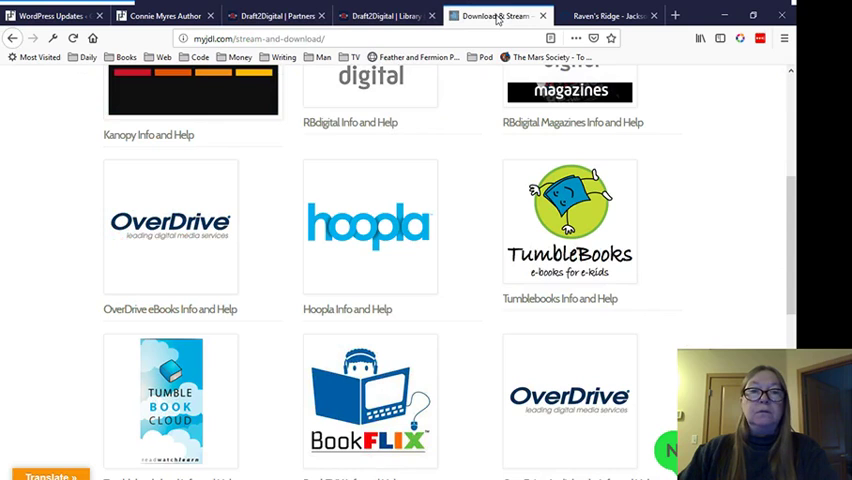
scroll("up", 3)
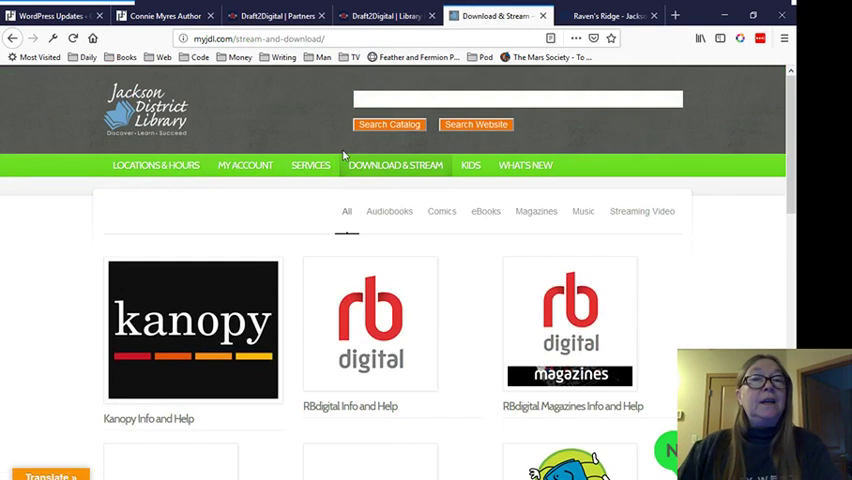
scroll("up", 3)
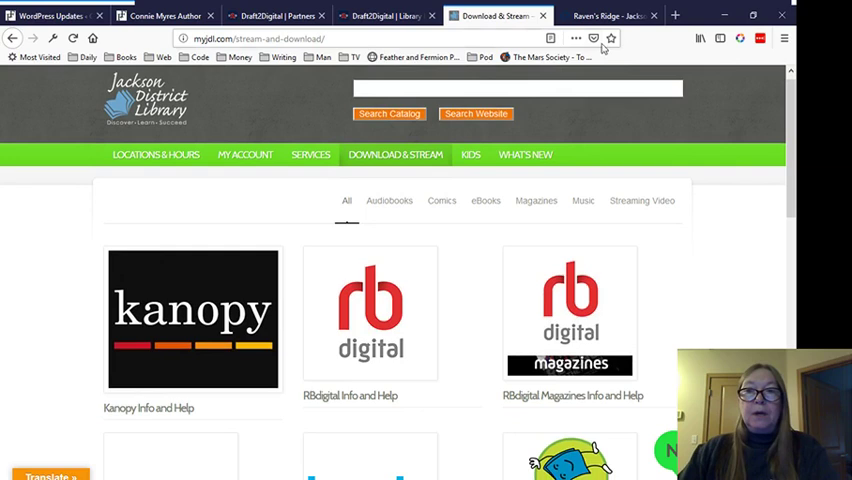
left_click(600, 15)
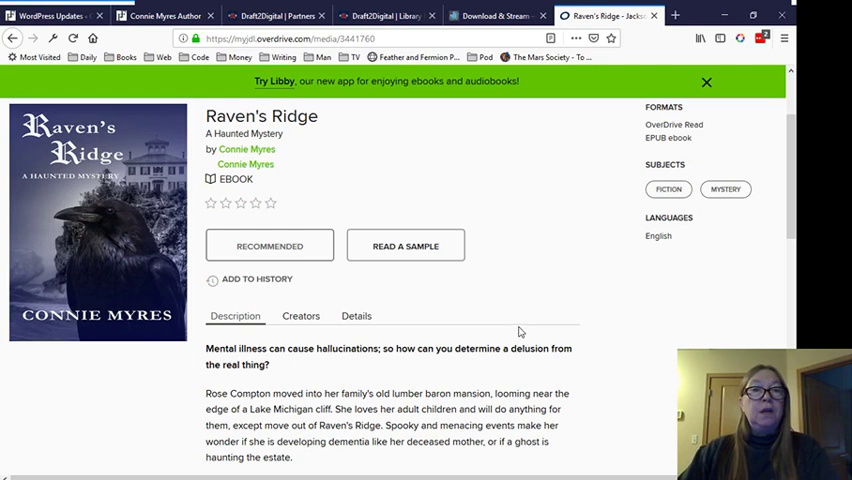
scroll("down", 3)
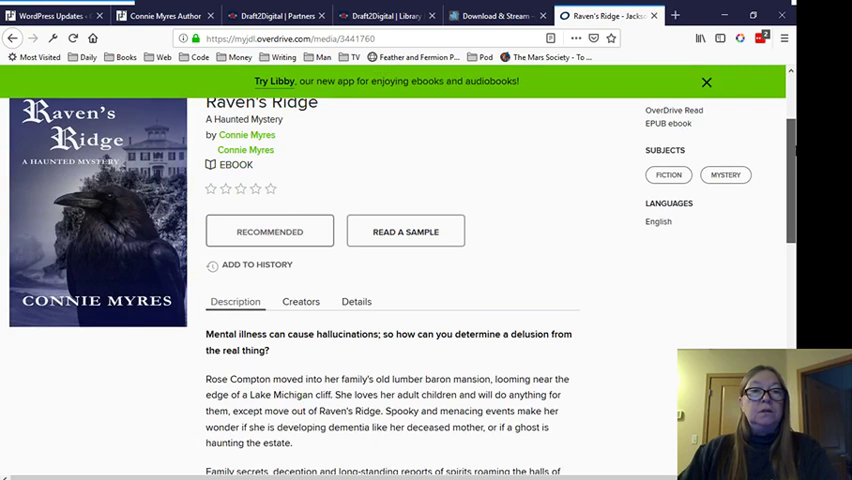
scroll("up", 3)
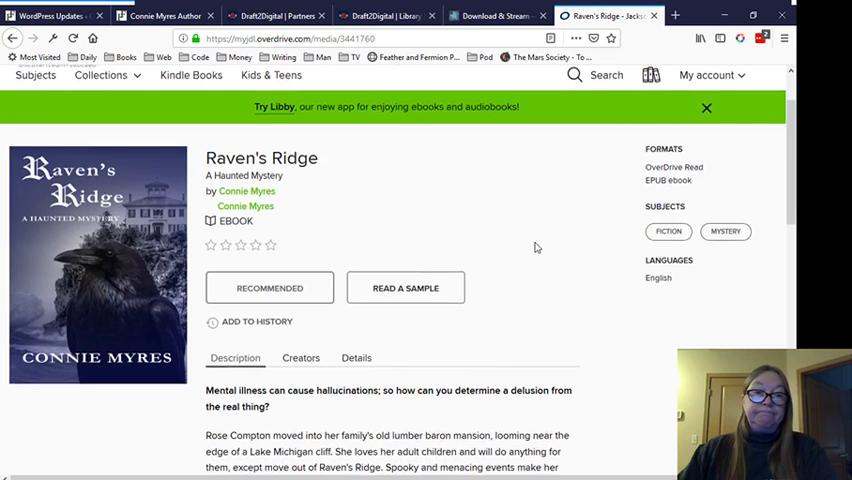